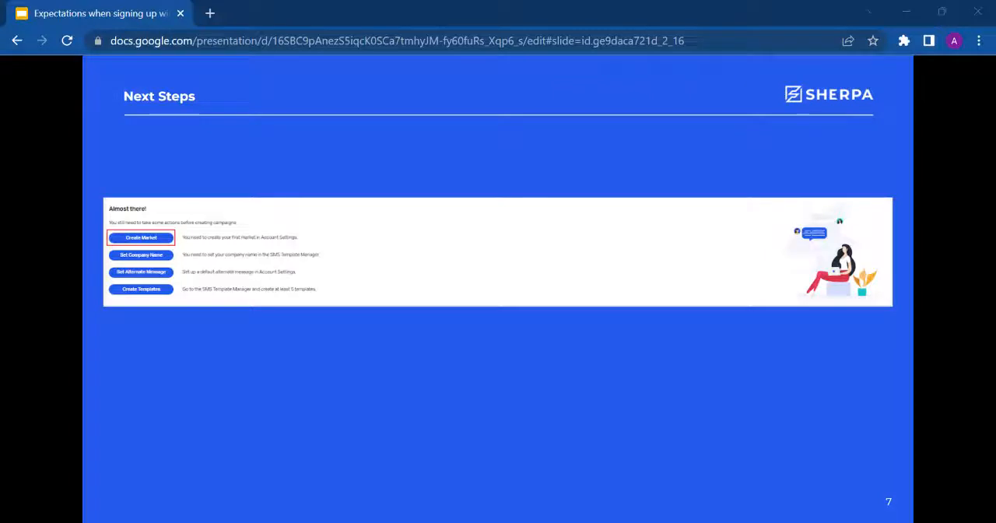
Advance the deck from the Next Steps slide to slide 8, Create Market
key("Right")
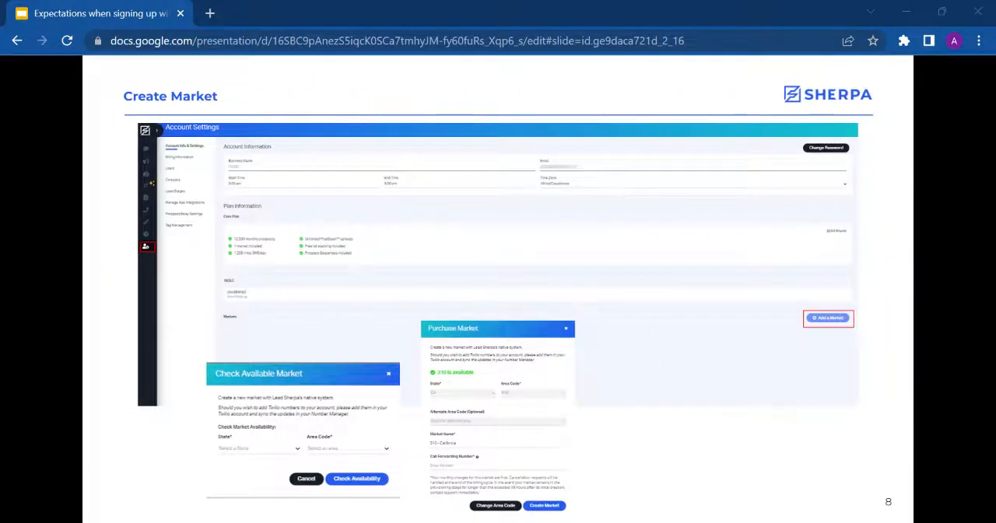